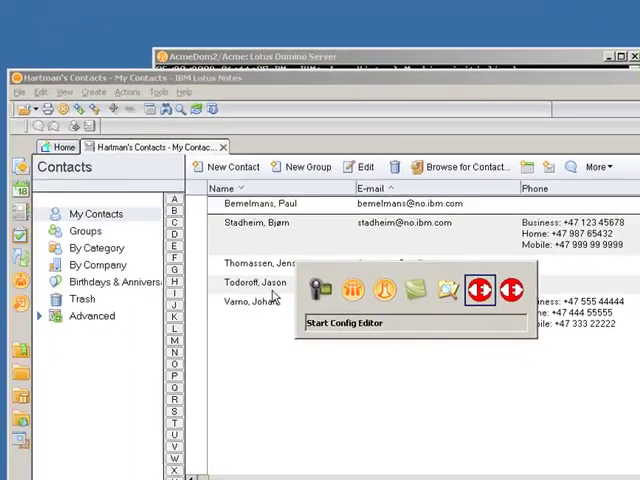
Step: Launch the Config Editor with the NotesIntegration.xml configuration
click(484, 292)
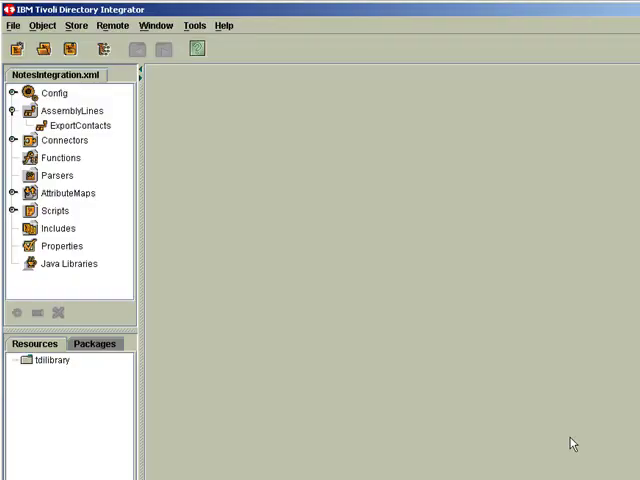
mouse_move(84, 80)
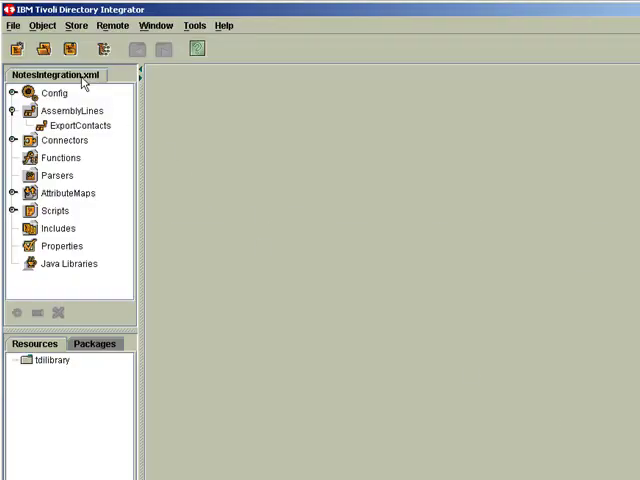
mouse_move(76, 80)
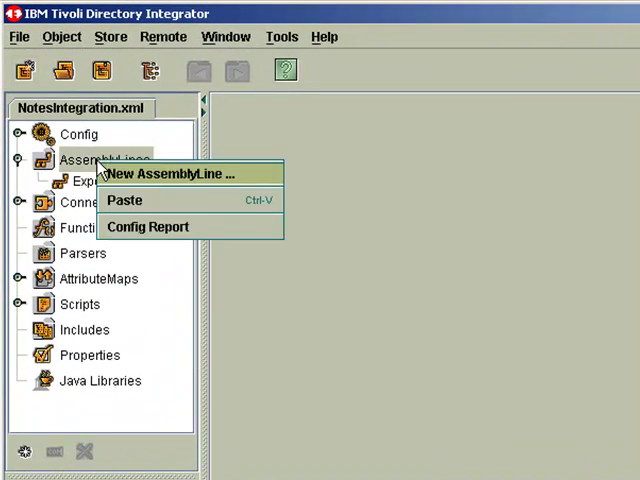
Step: Create a new assembly line named ImportContacts
click(170, 172)
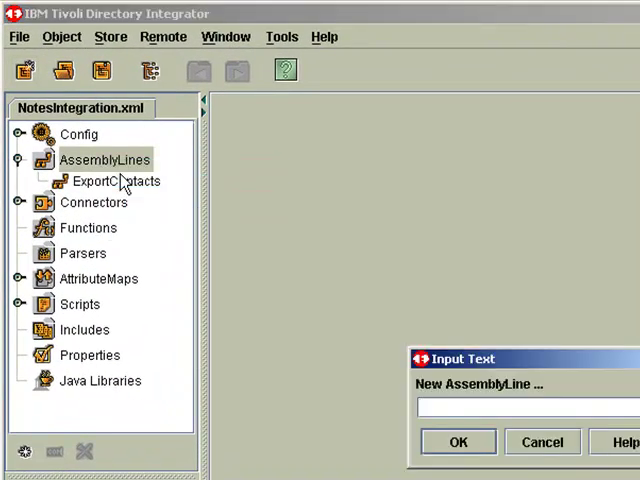
text(In)
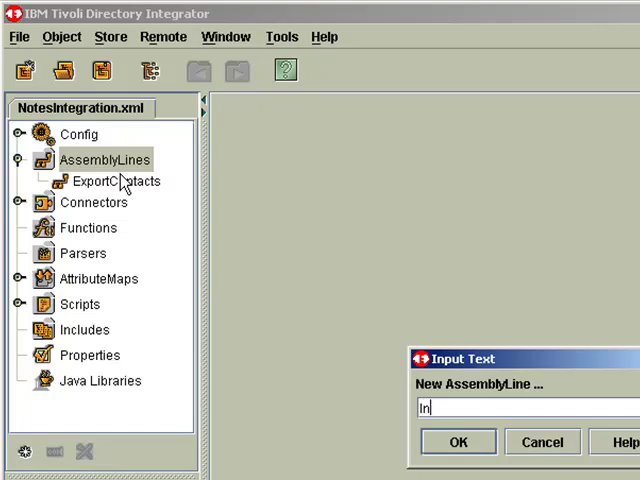
text(mportContac)
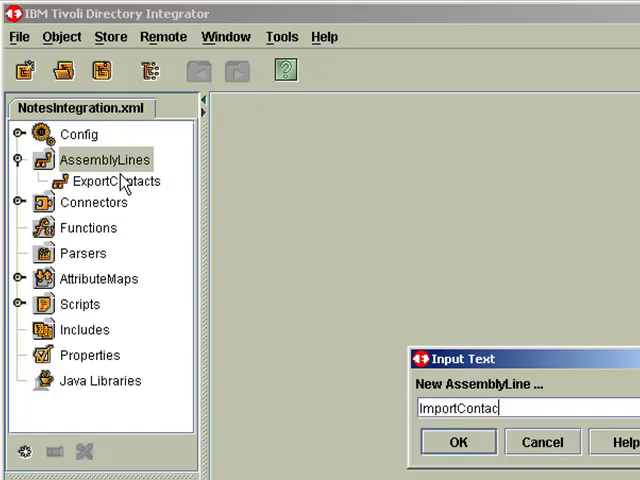
click(460, 440)
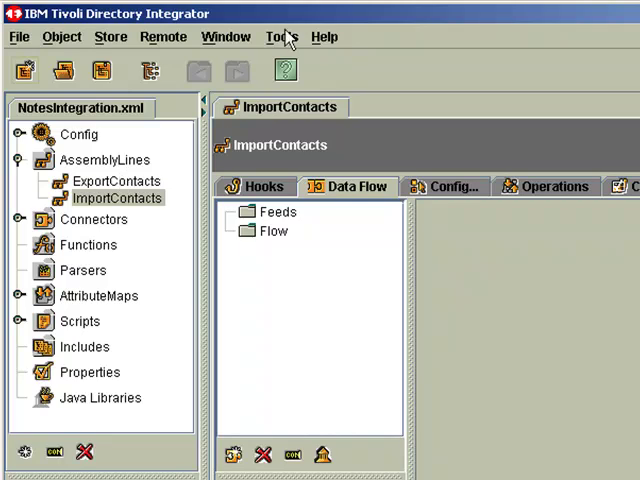
mouse_move(270, 220)
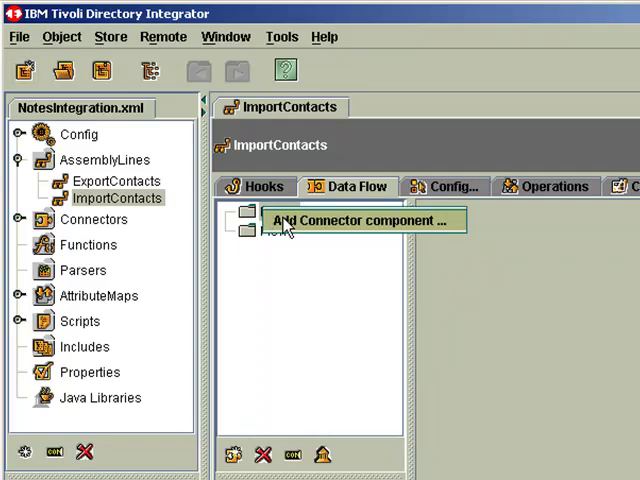
Step: Add a file system connector named ReadContacts in Iterator mode
click(364, 220)
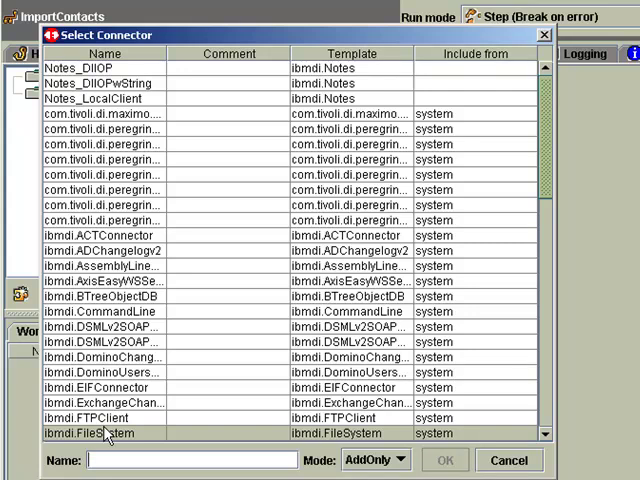
text(ReadContacts)
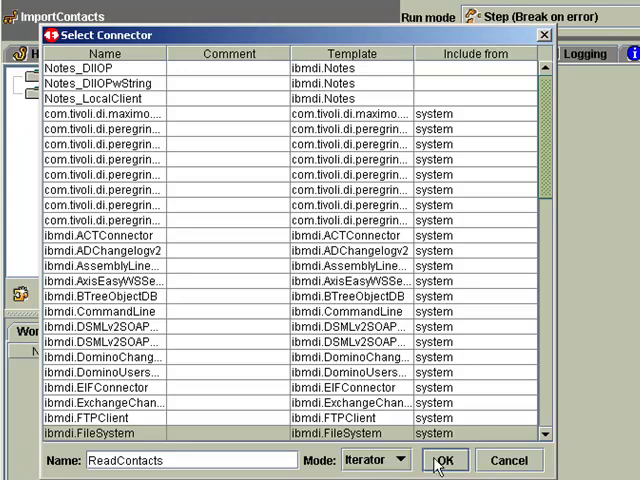
click(448, 460)
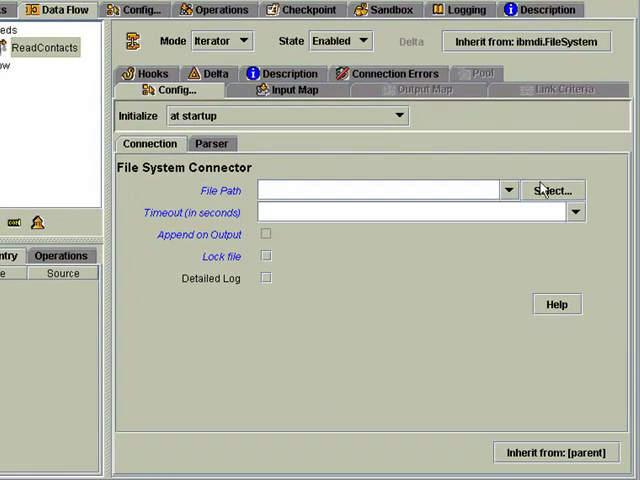
Step: Set the connector's file path to ContactList.xml
click(552, 188)
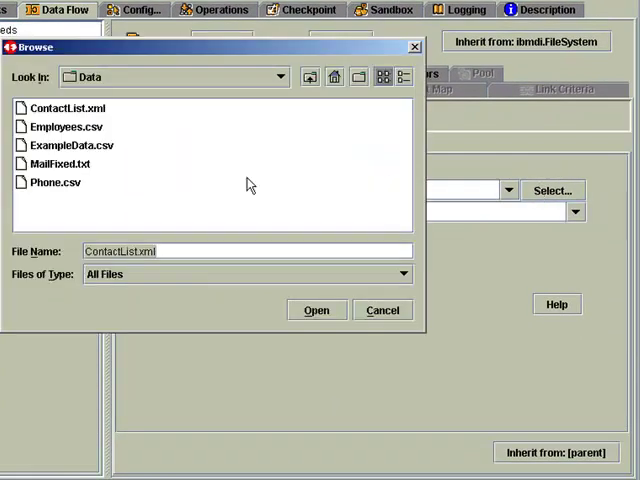
click(60, 108)
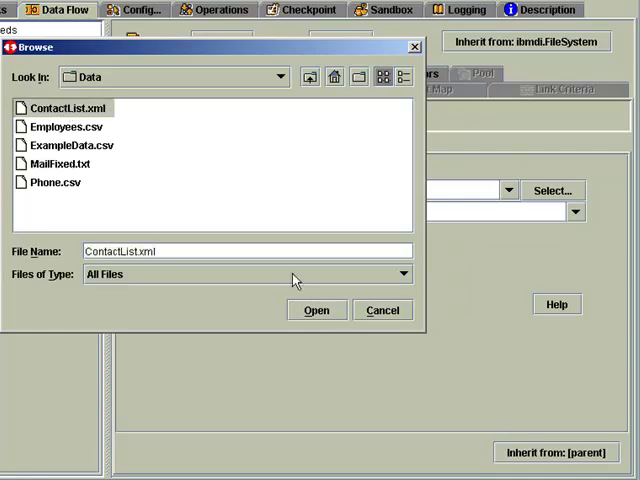
mouse_move(316, 310)
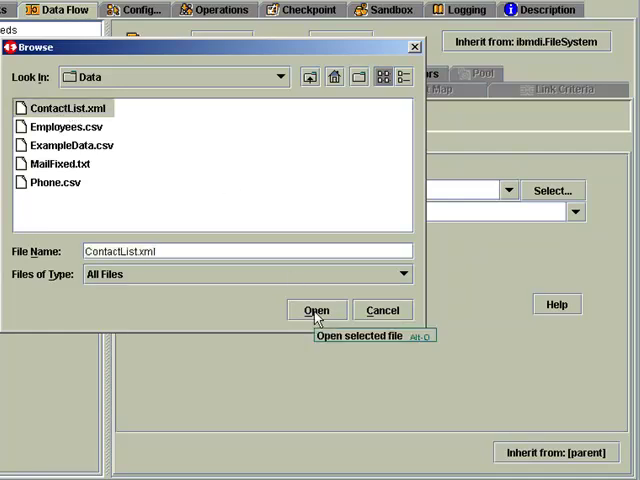
click(316, 310)
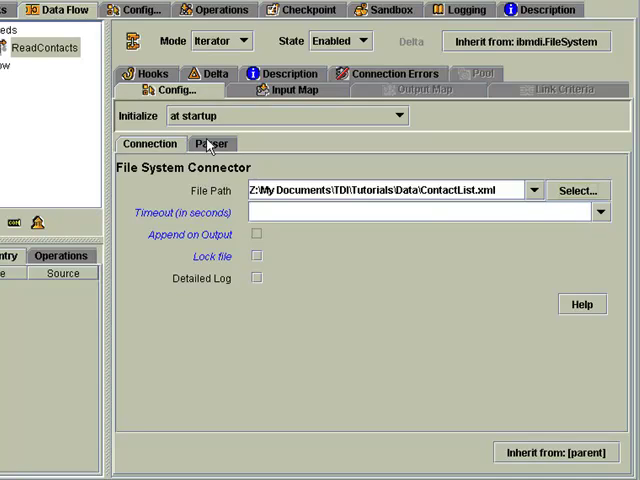
Step: Attach the inherited ibmdi.XML parser to ReadContacts
click(212, 144)
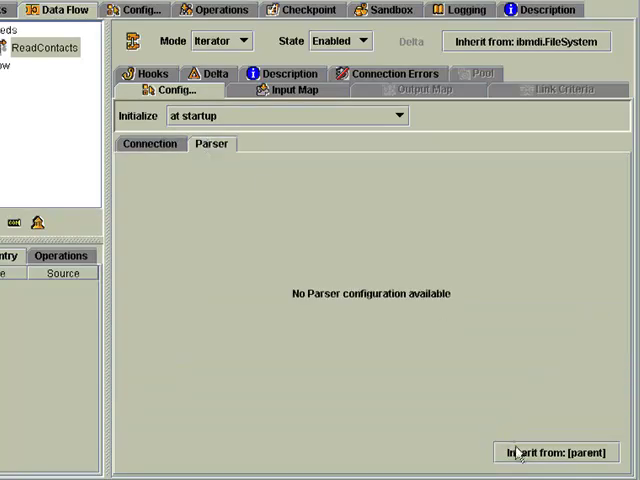
click(556, 452)
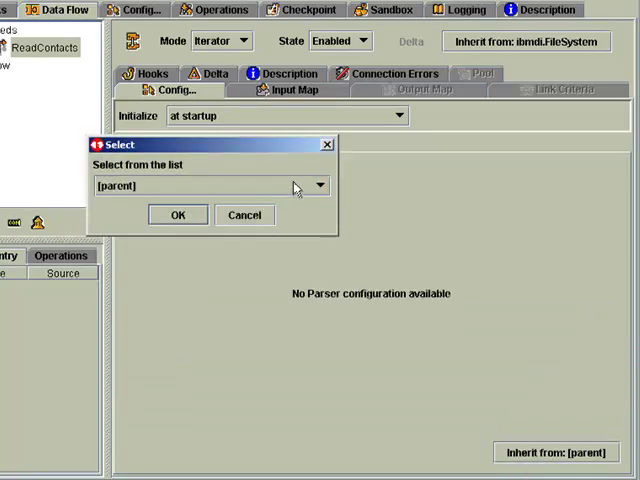
click(316, 184)
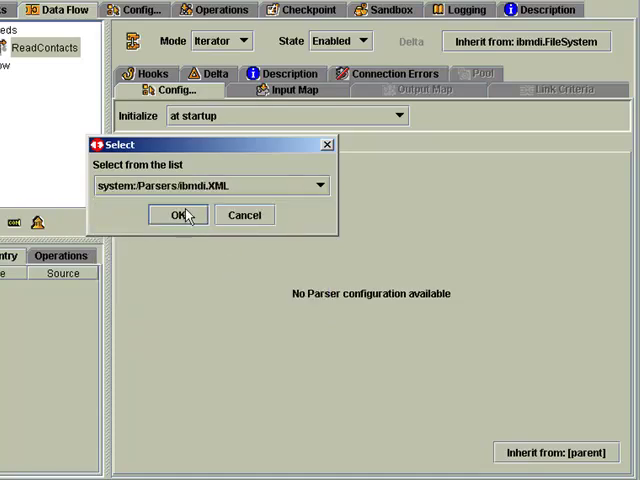
click(176, 214)
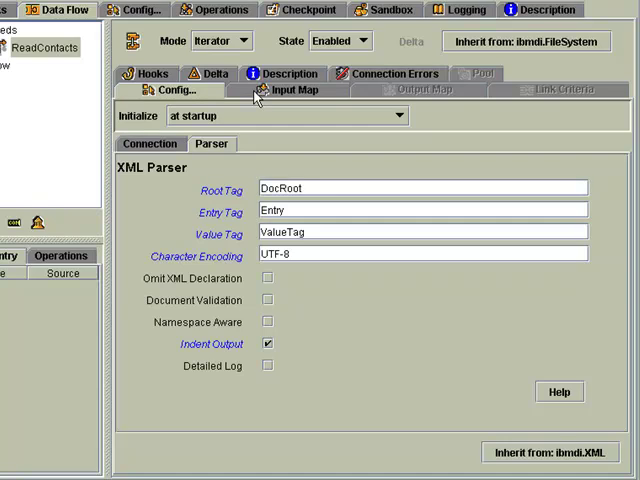
Step: Read a sample entry from ContactList.xml to discover cn, mail, uid and other attributes
click(292, 88)
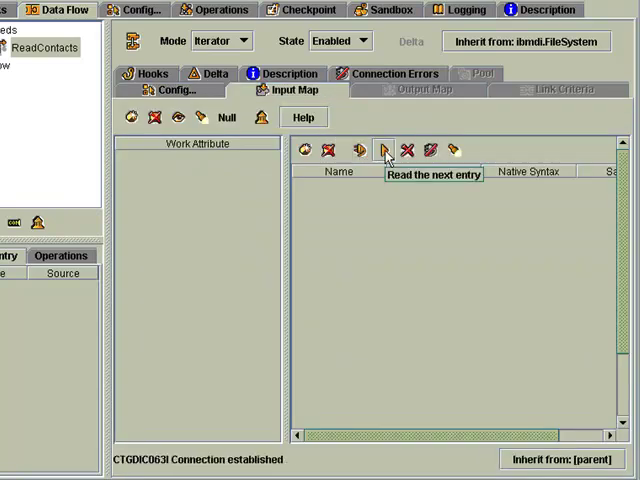
click(382, 148)
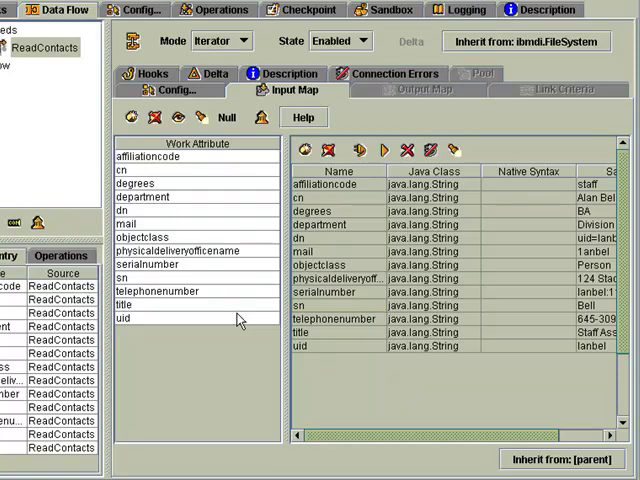
mouse_move(94, 156)
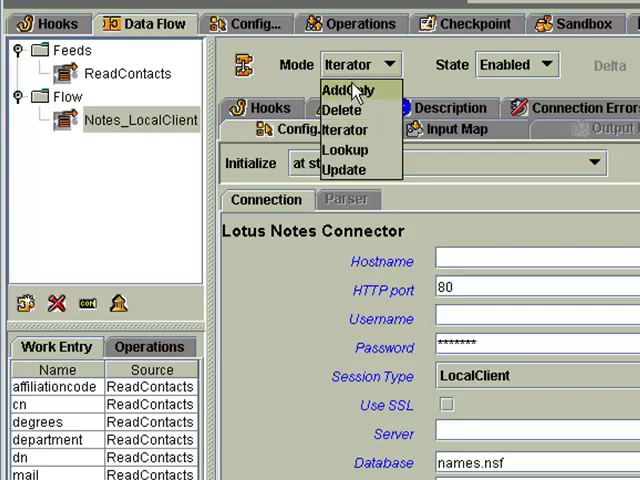
mouse_move(344, 170)
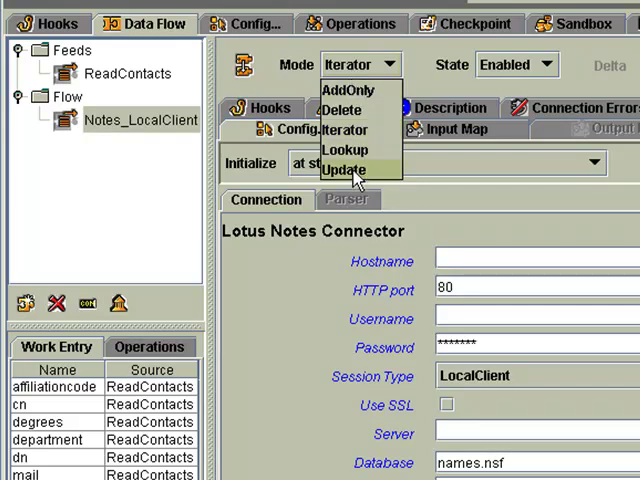
Step: Set the Notes_LocalClient connector mode to Update
click(344, 168)
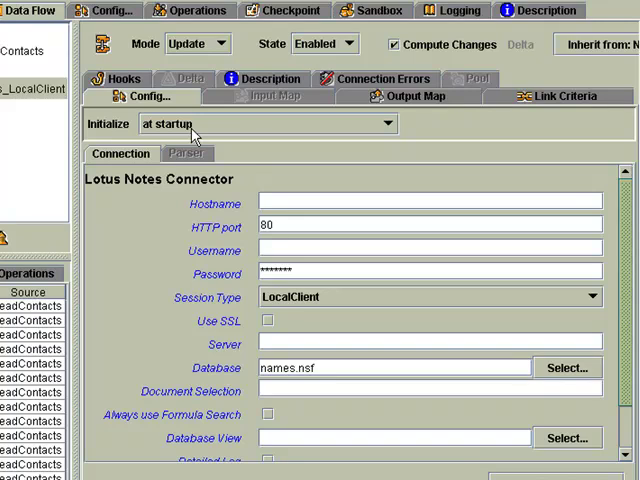
mouse_move(516, 98)
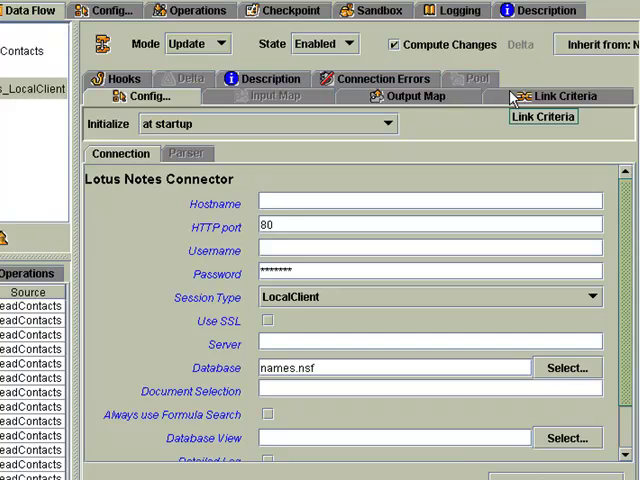
Step: Add a link criterion matching FullName equals $cn on Notes_LocalClient
click(564, 96)
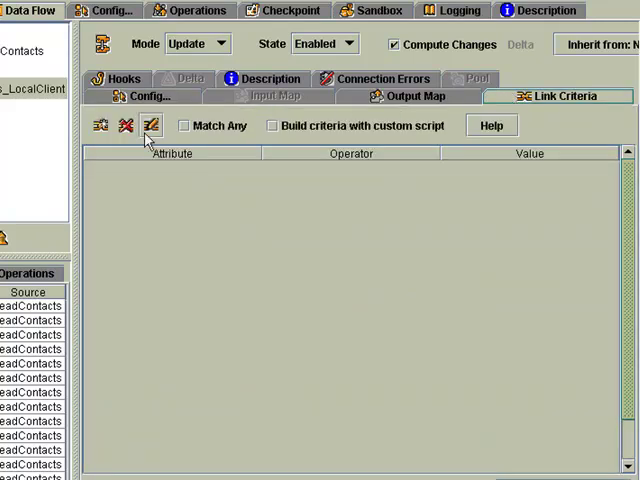
click(100, 126)
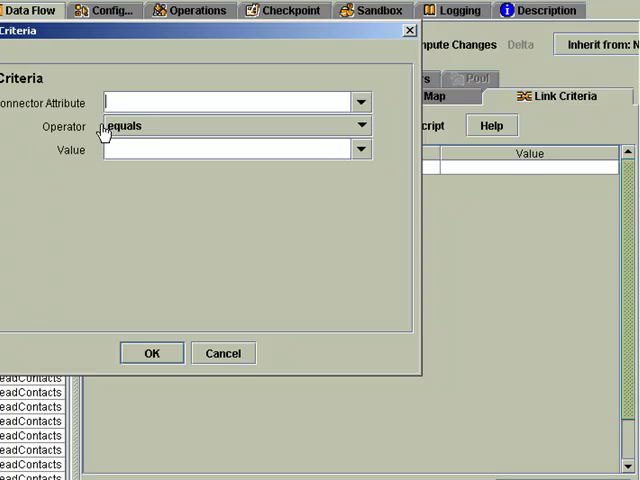
text(FullName)
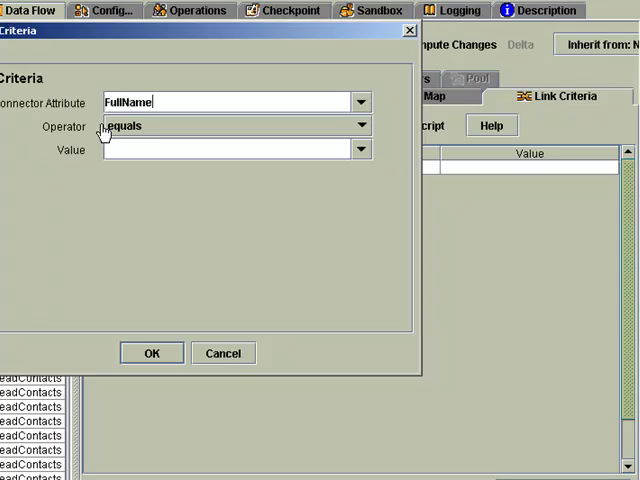
click(362, 148)
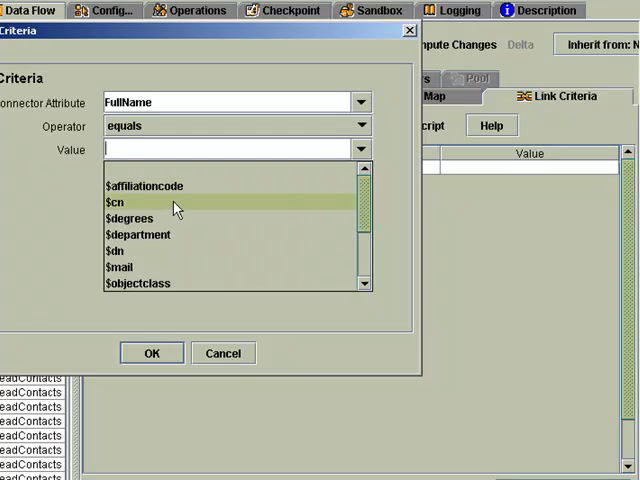
click(152, 352)
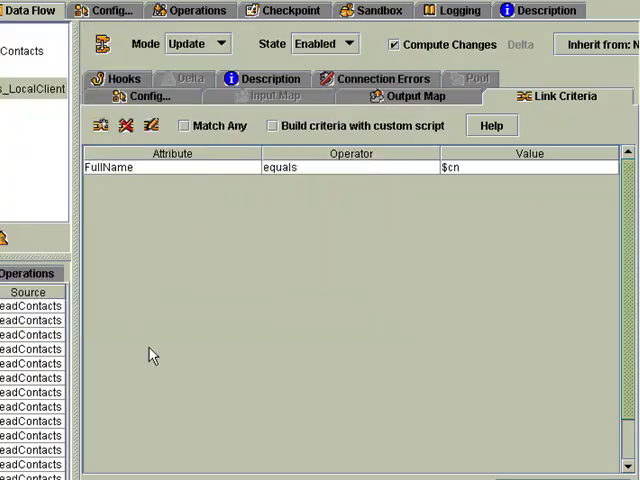
mouse_move(364, 92)
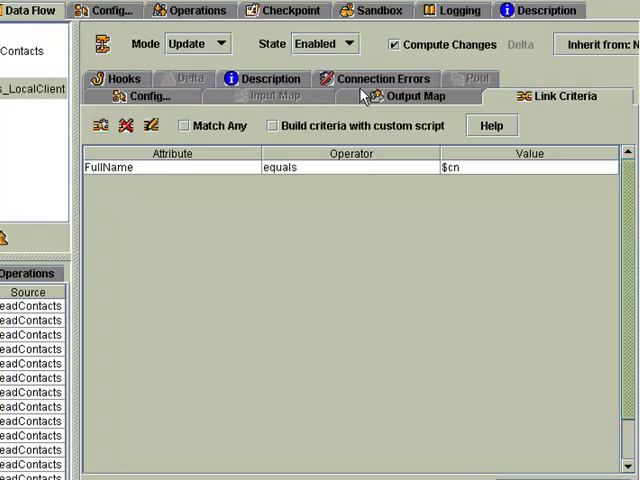
click(410, 96)
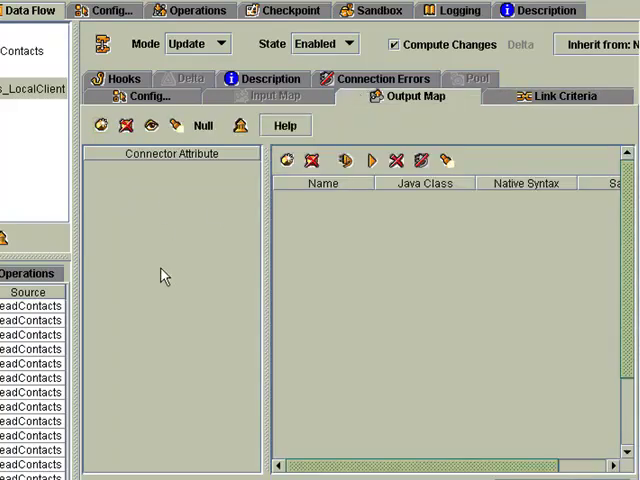
mouse_move(166, 380)
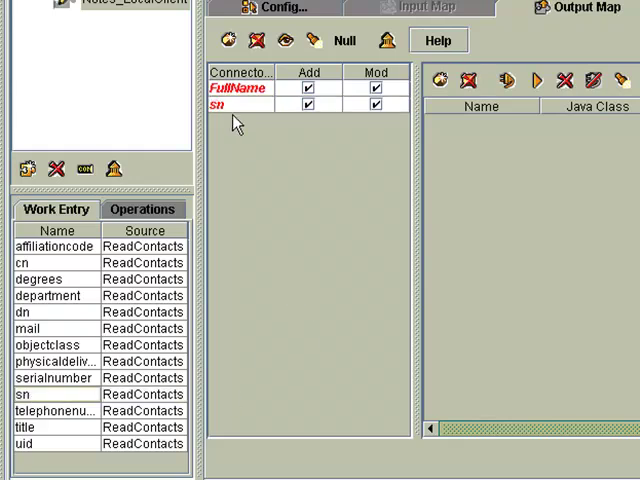
Step: Rename sn to LastName and add a Form attribute in the output map
click(222, 106)
text(LastName)
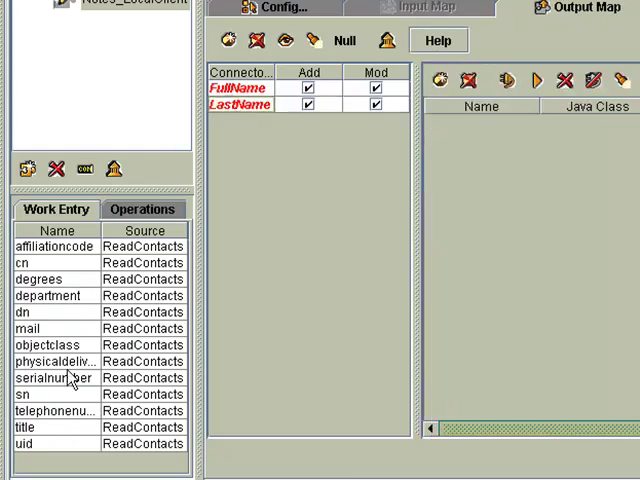
mouse_move(268, 276)
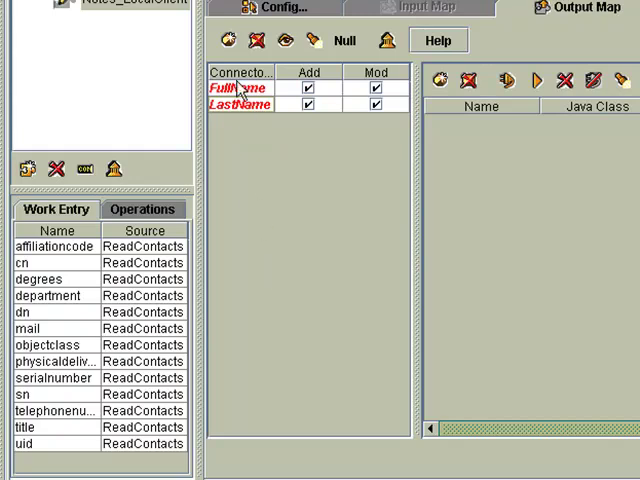
click(228, 40)
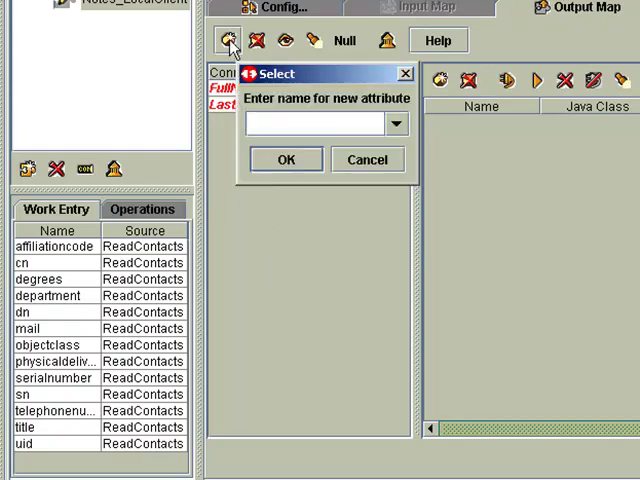
text(Form)
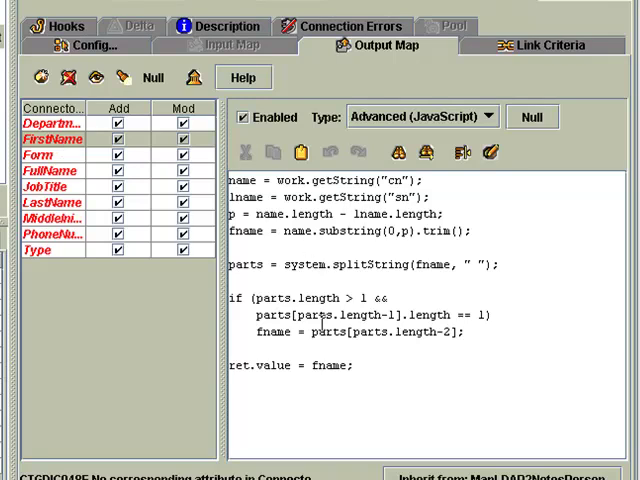
mouse_move(332, 378)
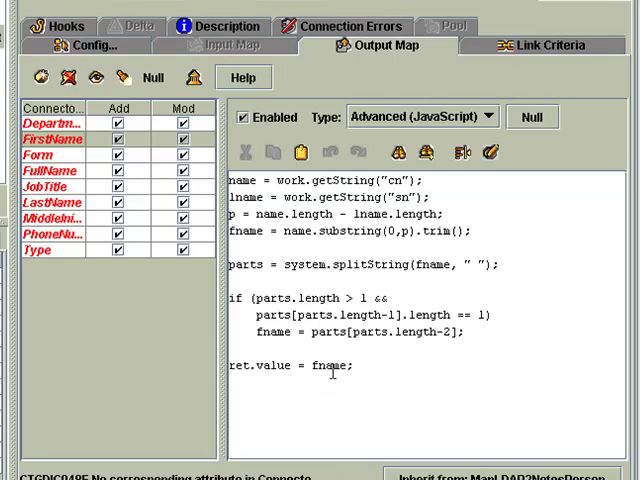
Step: Finish the output map, computing FirstName via JavaScript from cn and sn
click(52, 218)
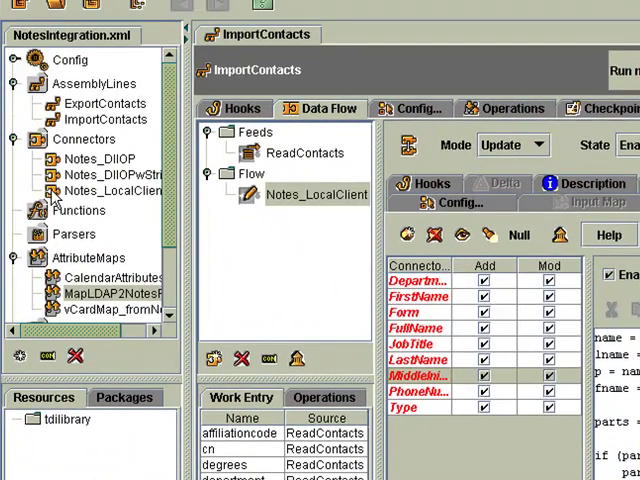
mouse_move(78, 210)
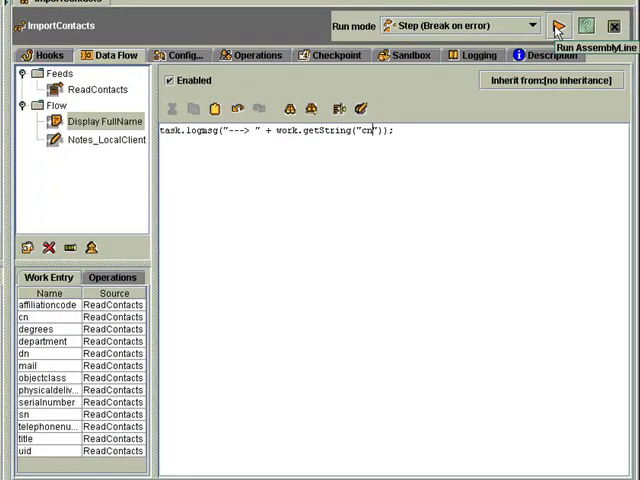
Step: Run the ImportContacts assembly line to load contacts into Lotus Notes
click(562, 24)
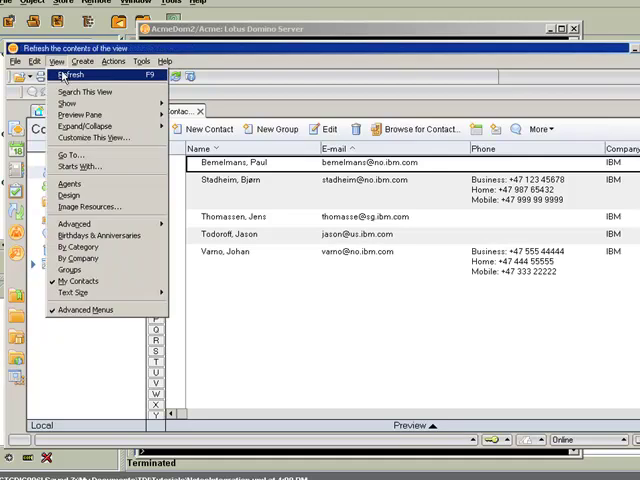
Step: Refresh My Contacts to show imported entries like Abrams, Ackerman and Adamczak
click(76, 76)
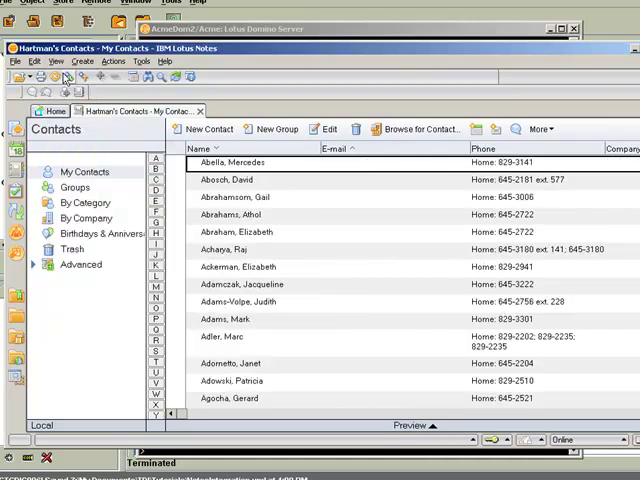
scroll(down, 3)
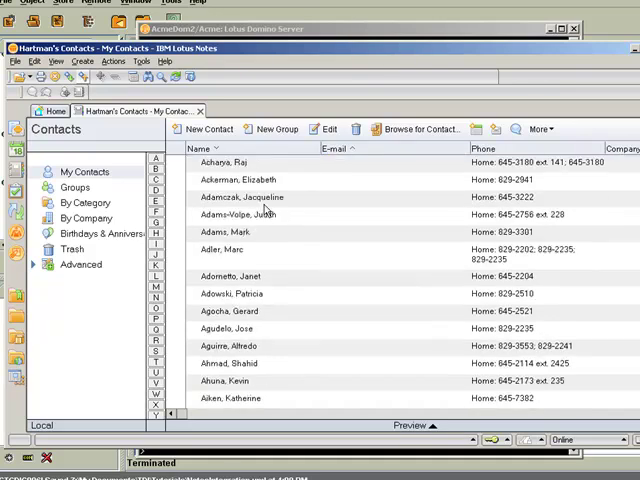